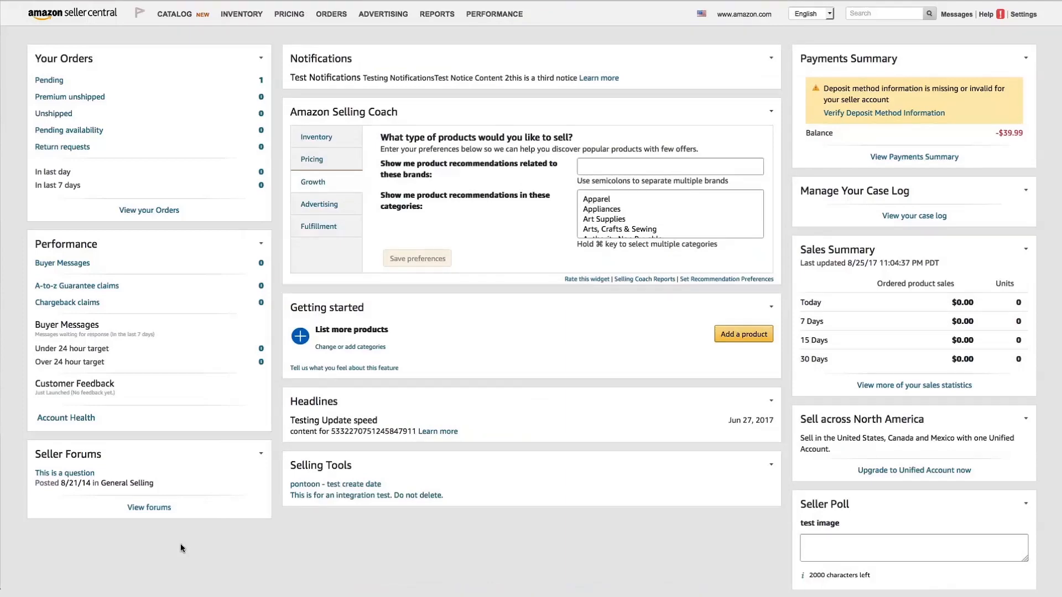
From Inventory > Add Products via Upload, download the Automate Pricing file template from Inventory Files
click(241, 13)
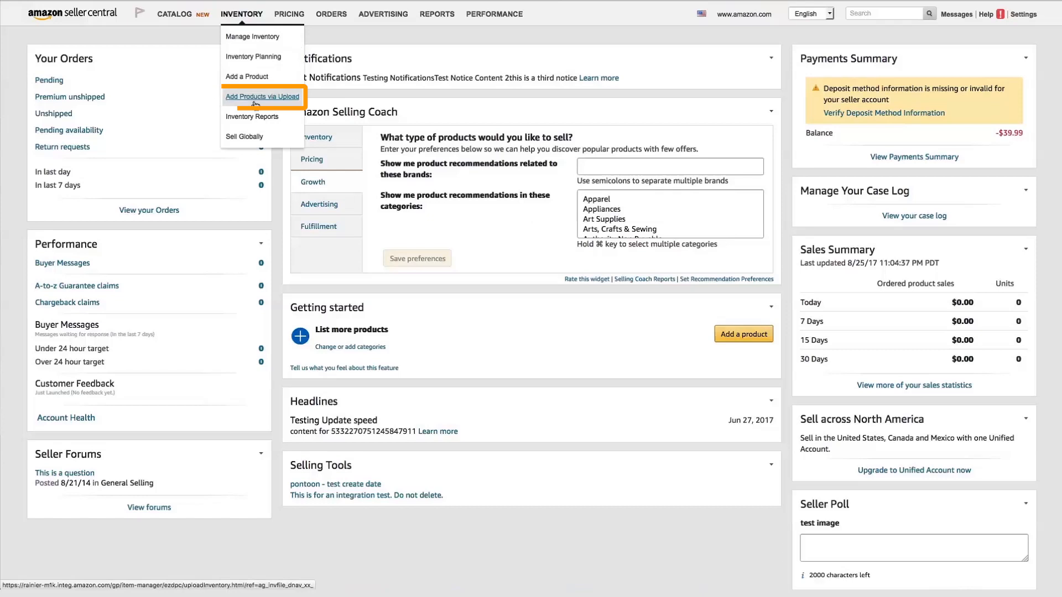
click(262, 96)
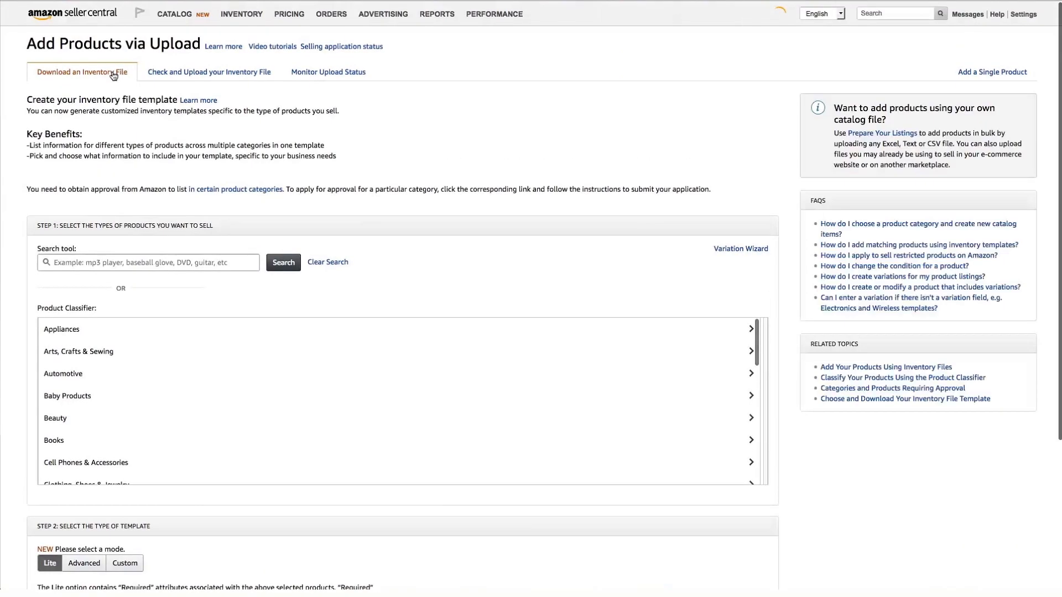
scroll(down, 3)
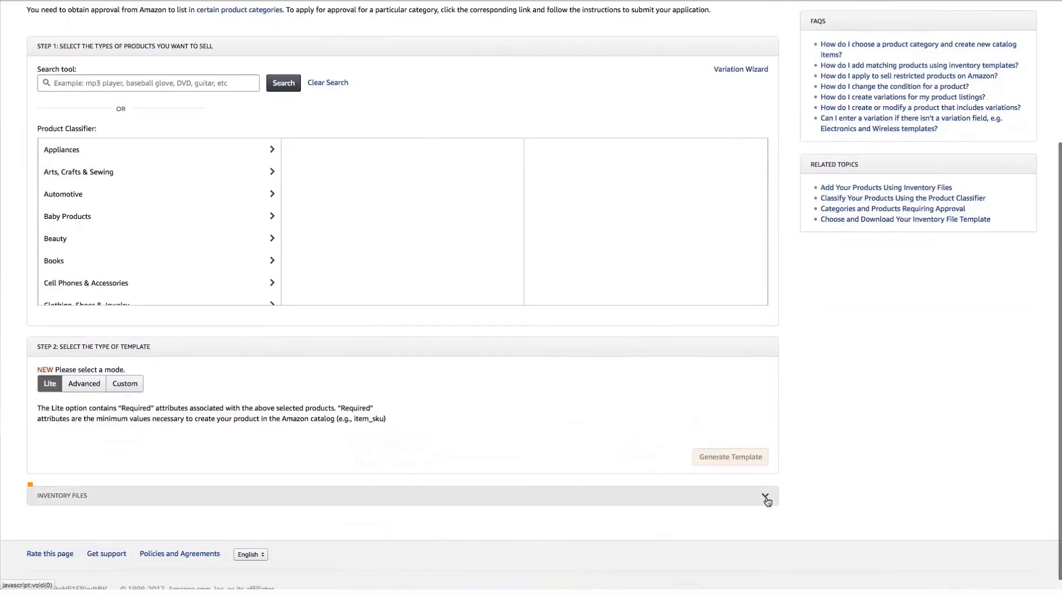
click(766, 499)
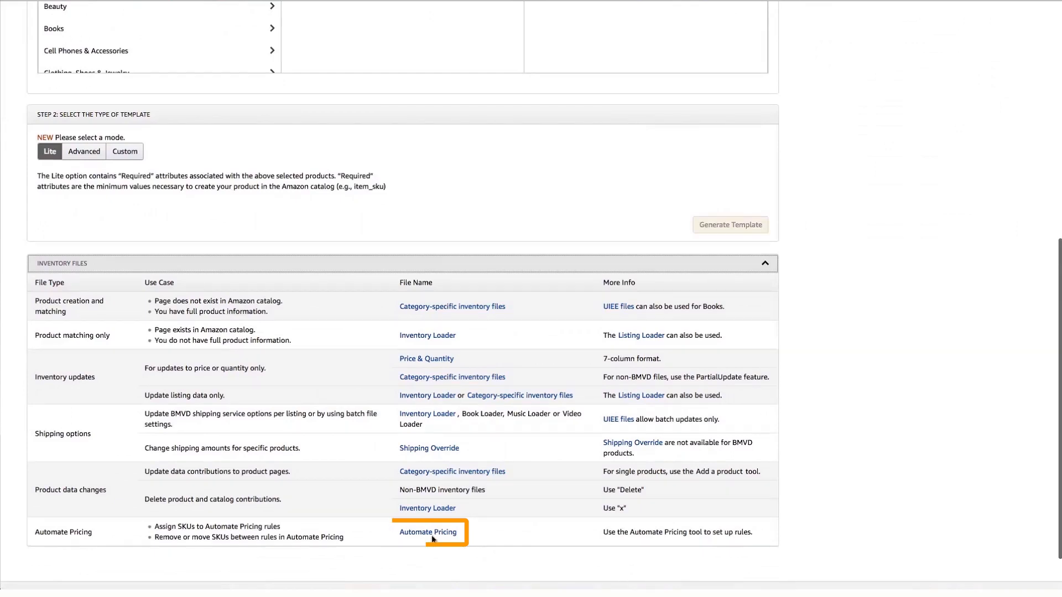
click(428, 534)
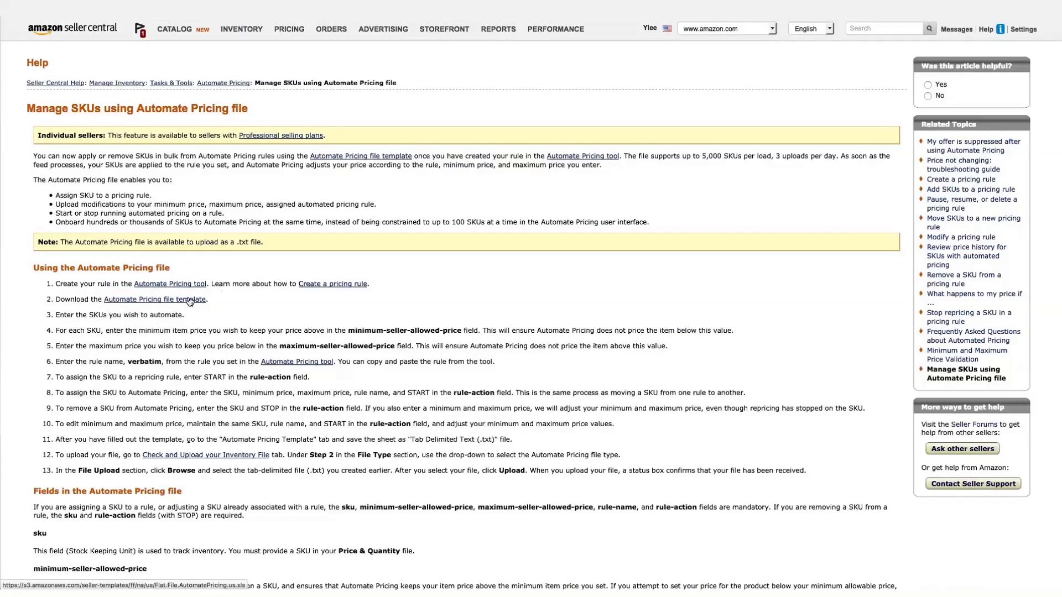
click(153, 299)
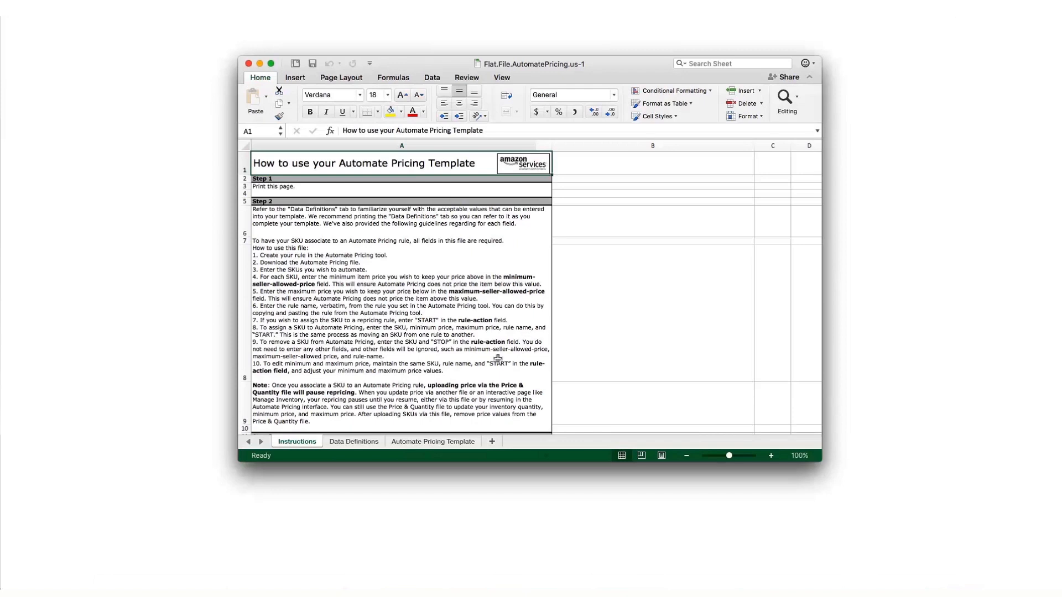
Enter SKUs CCFGSS and TT207001MB with prices 2.00, 149.99 and 25.00 on the template sheet
click(431, 441)
text(HP1-use)
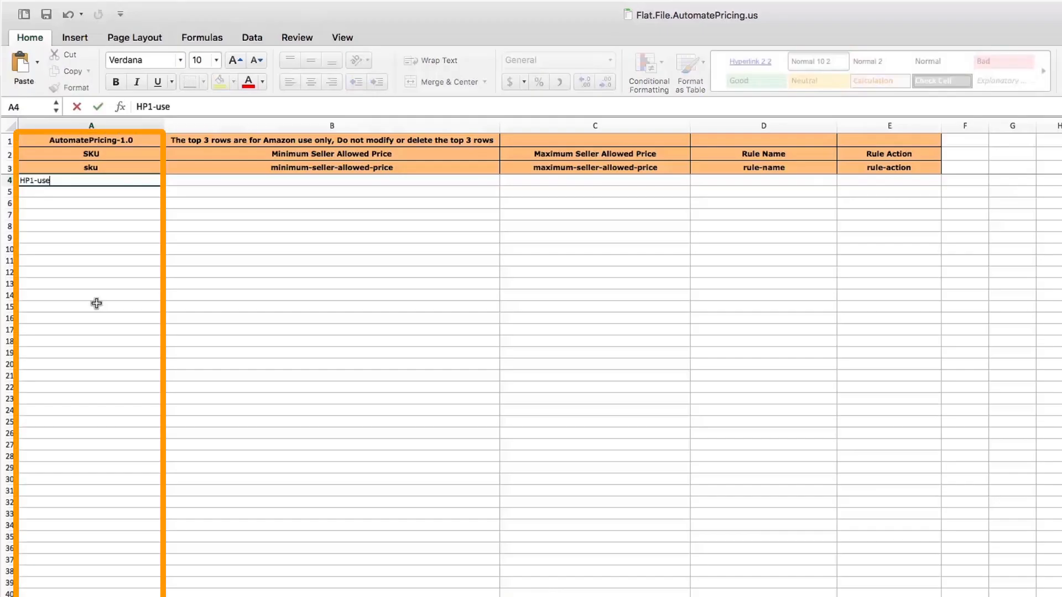
text(CCFGS)
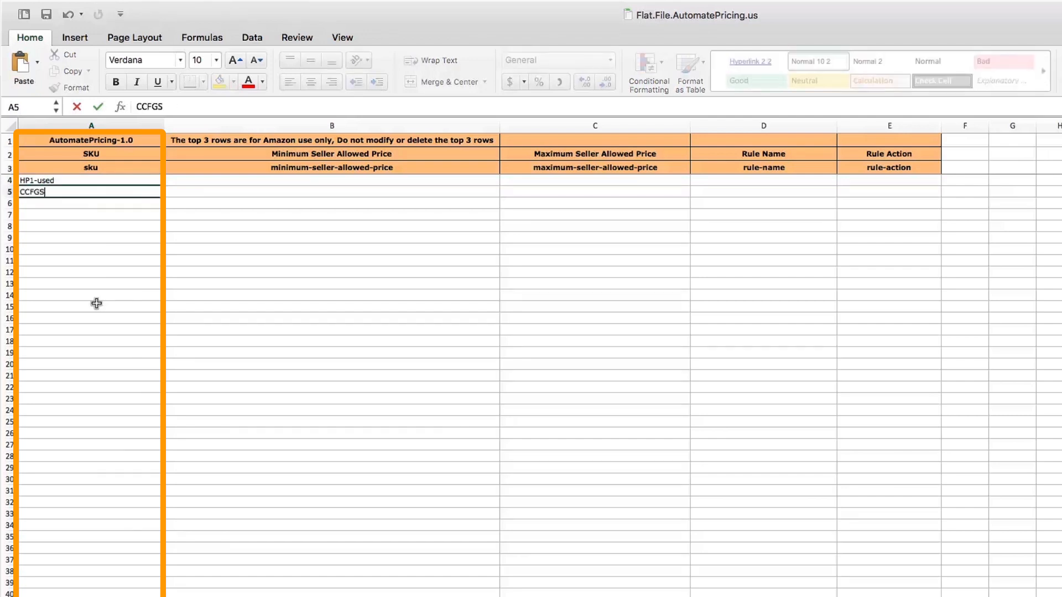
text(TT20)
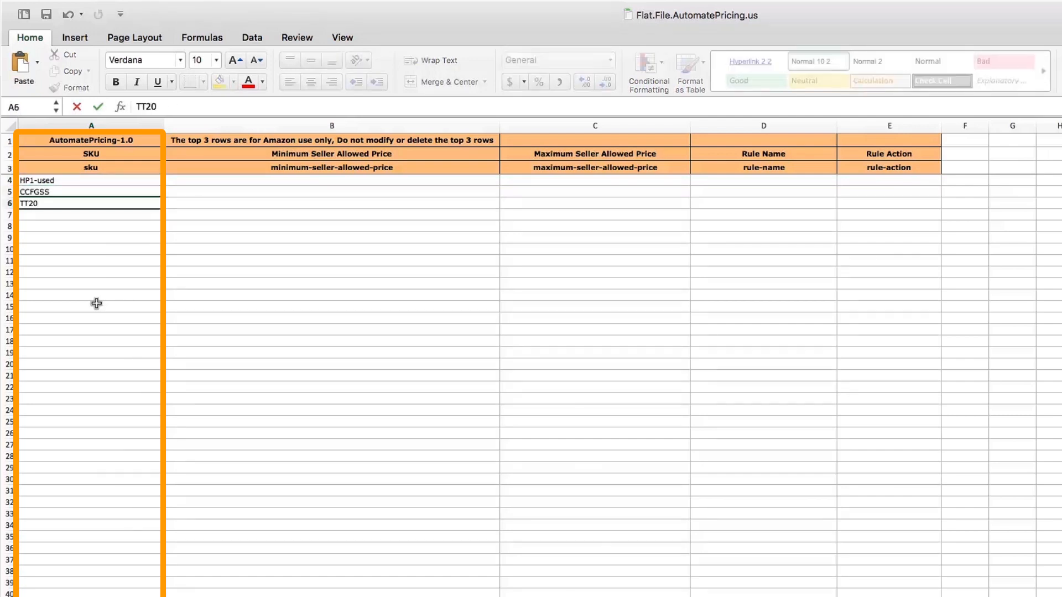
text(7001MB)
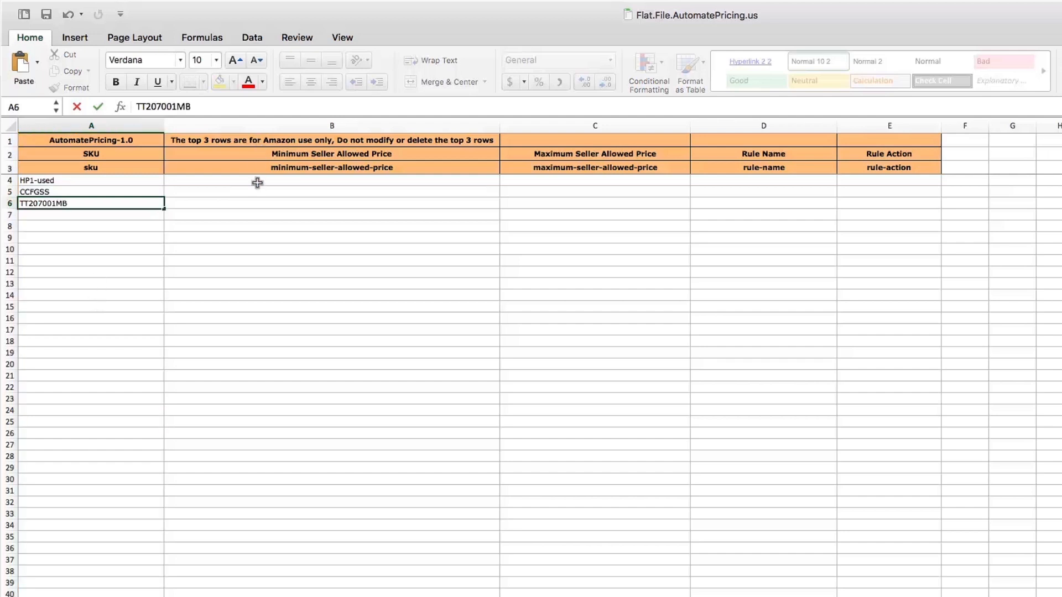
text(2.00)
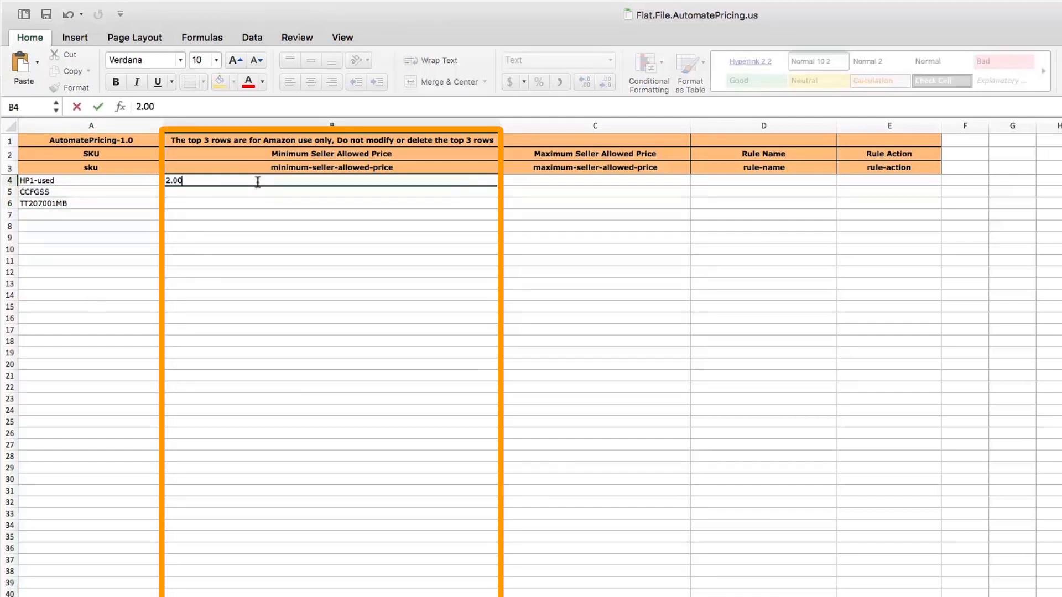
text(149.99)
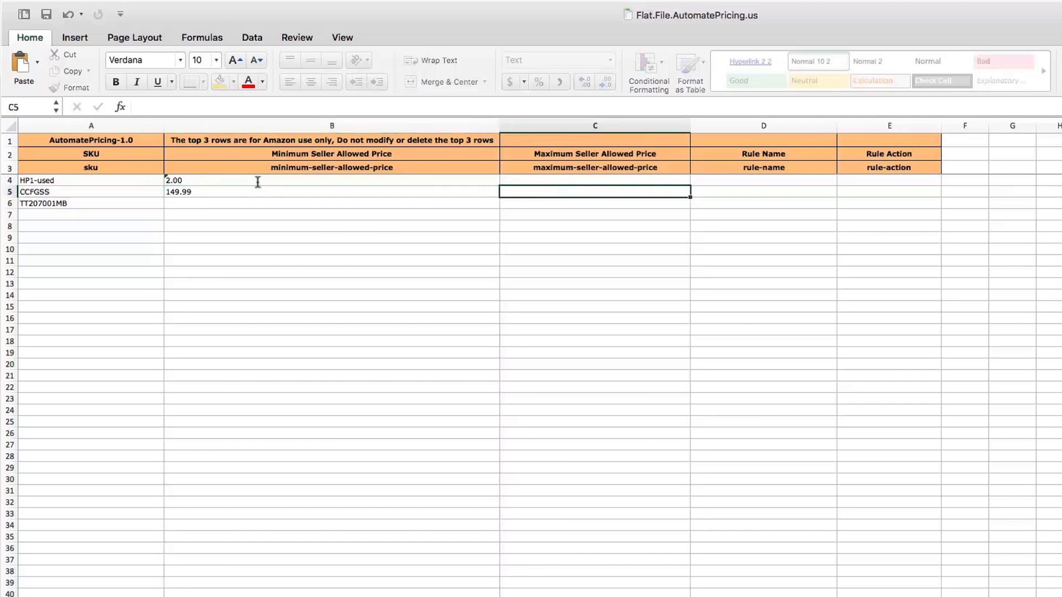
text(25.00)
text(249.99)
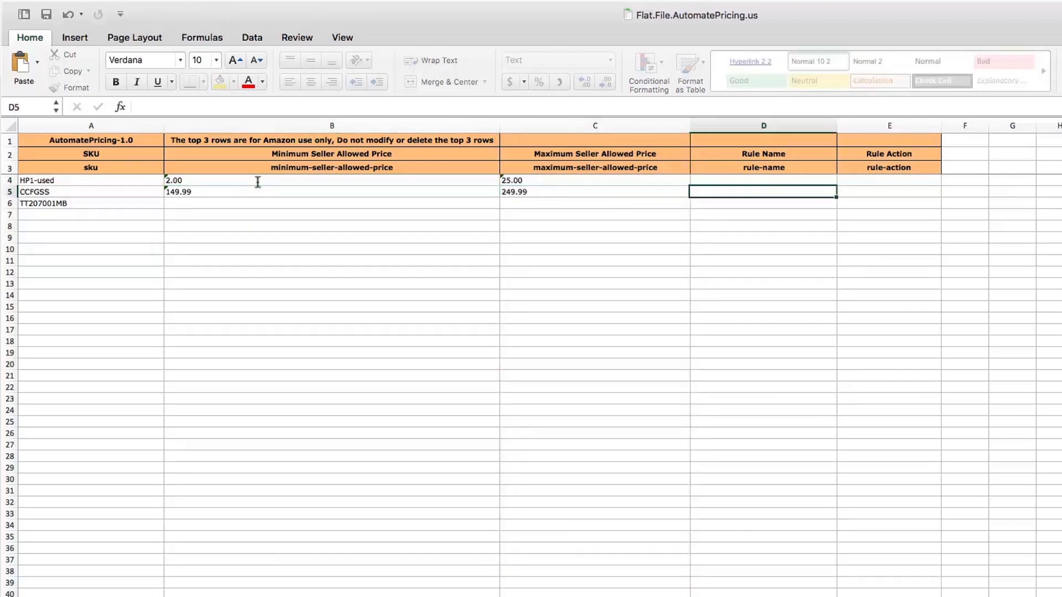
click(763, 180)
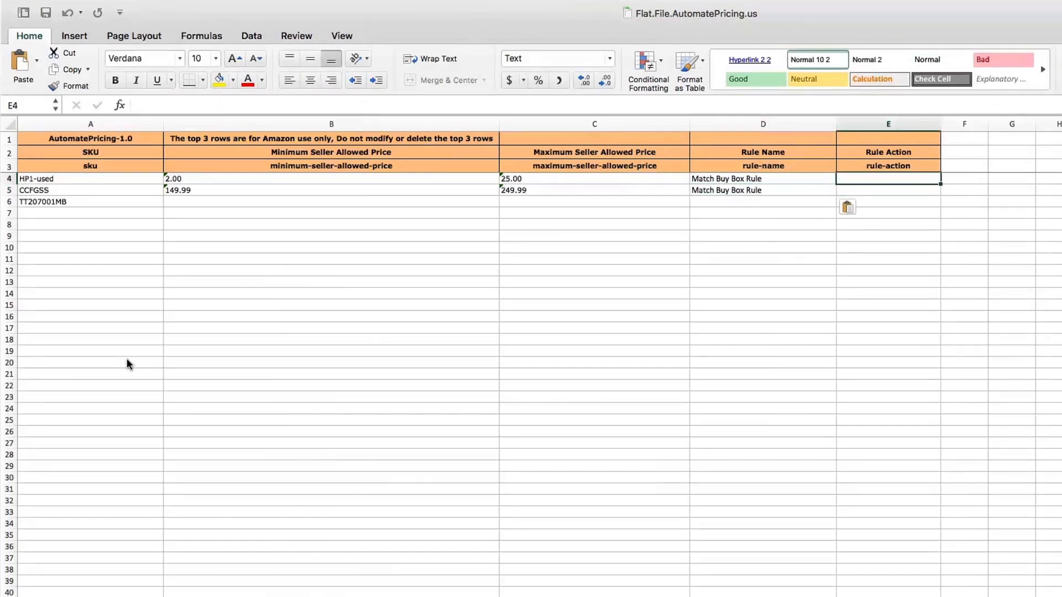
Mark the first two SKUs START and TT207001MB STOP in column E
text(START)
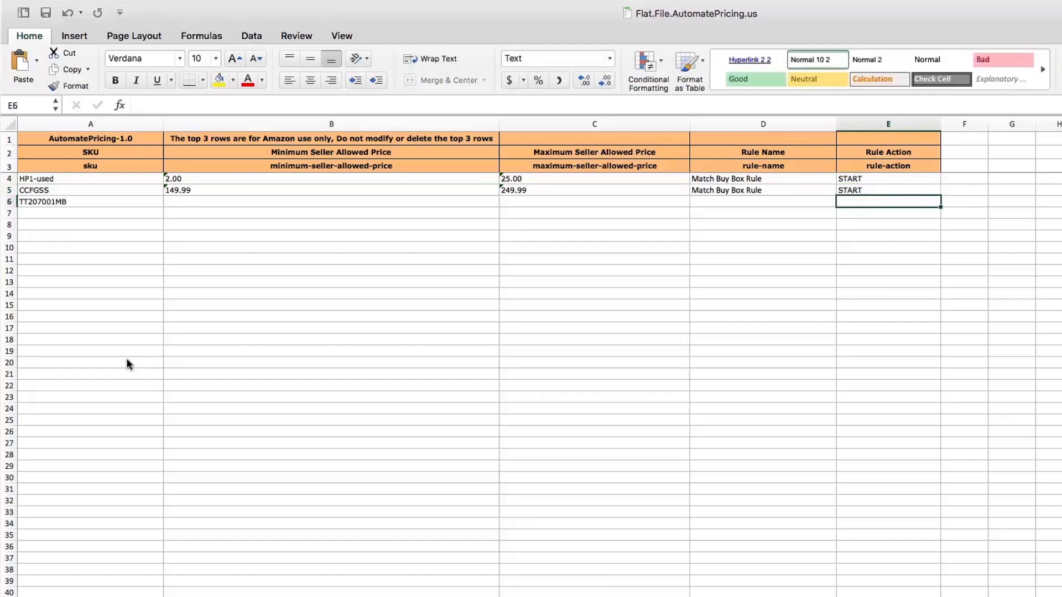
text(STOP)
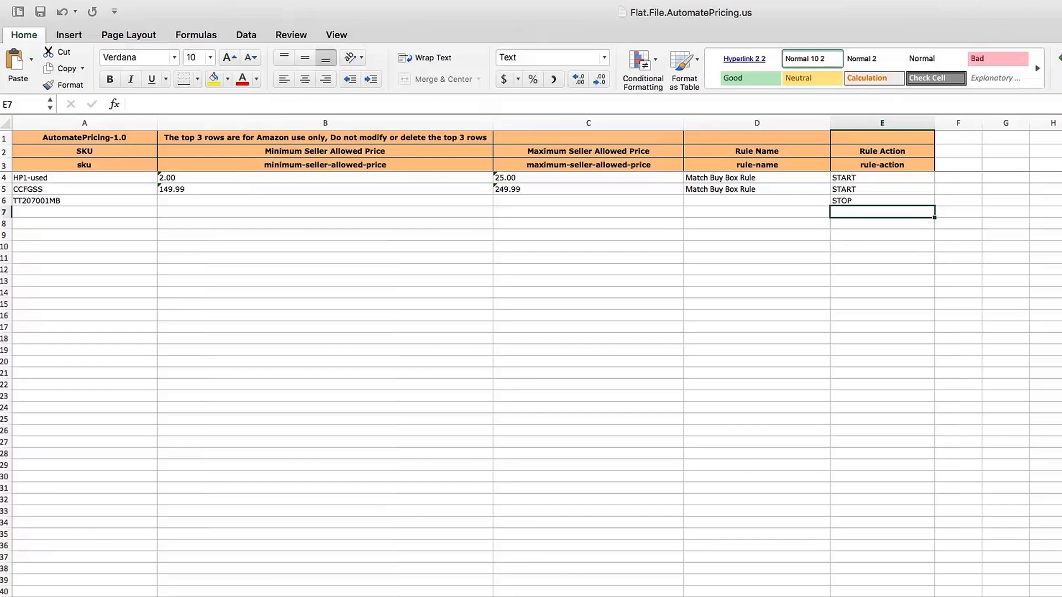
Save the template as Tab Delimited Text (.txt) in the AutomatePricing folder
key(cmd+s)
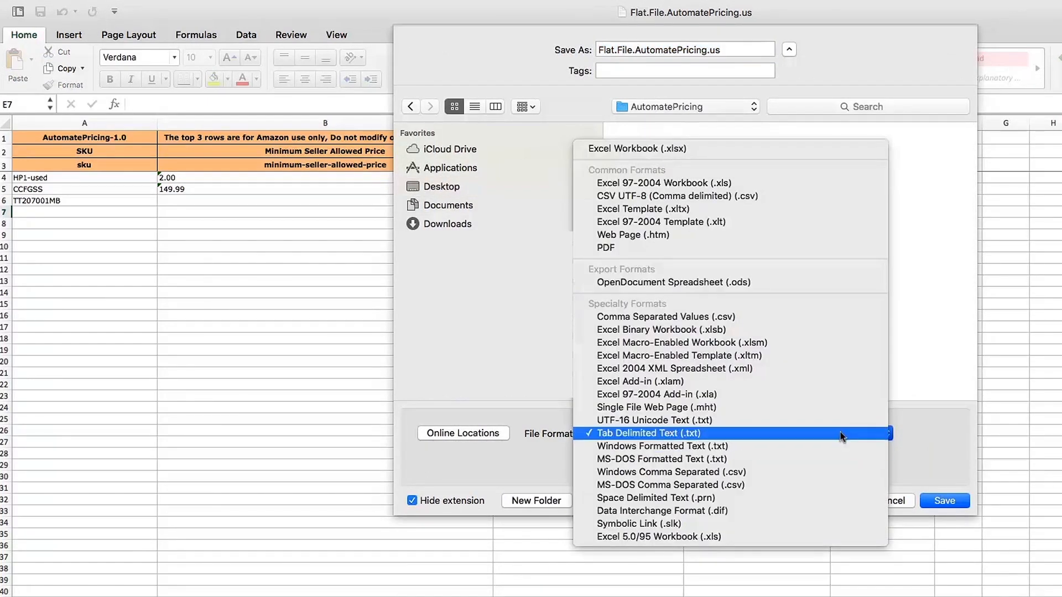
click(647, 432)
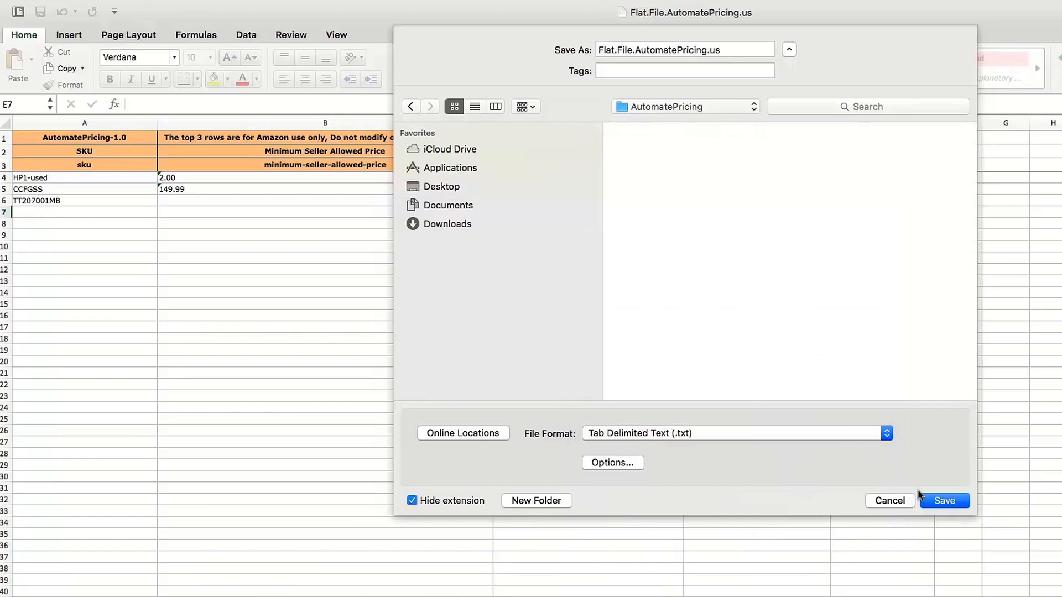
click(944, 501)
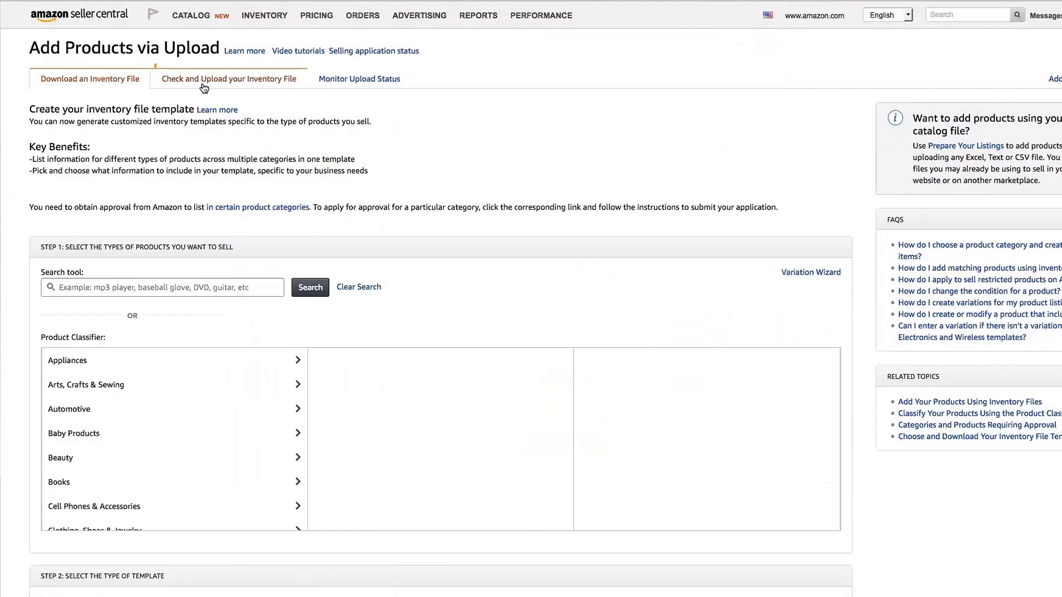
Choose Automate Pricing File as the upload type and attach Flat.File.AutomatePricing.us.txt
click(228, 78)
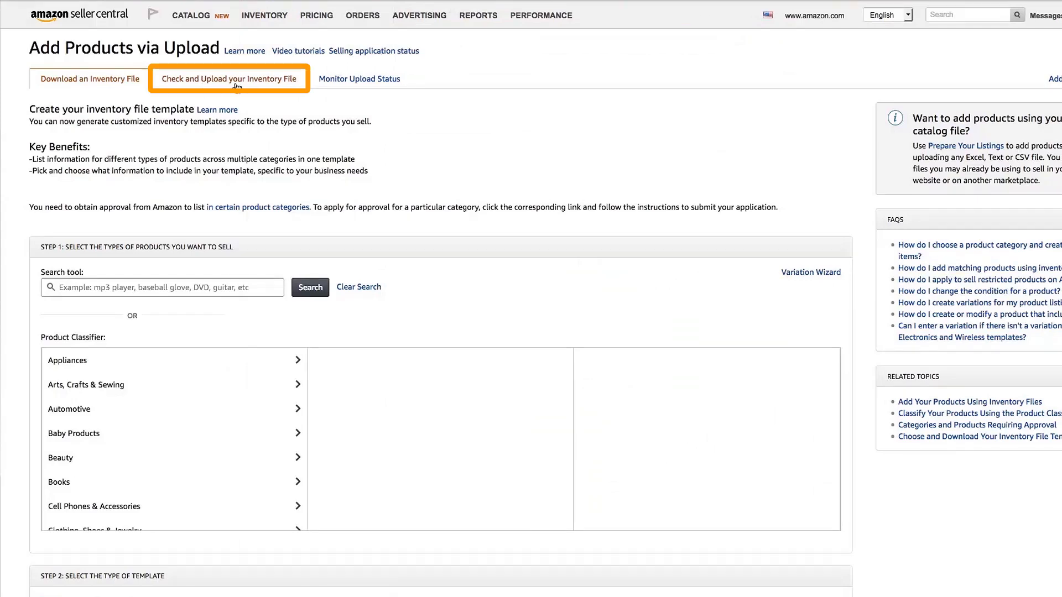
click(228, 78)
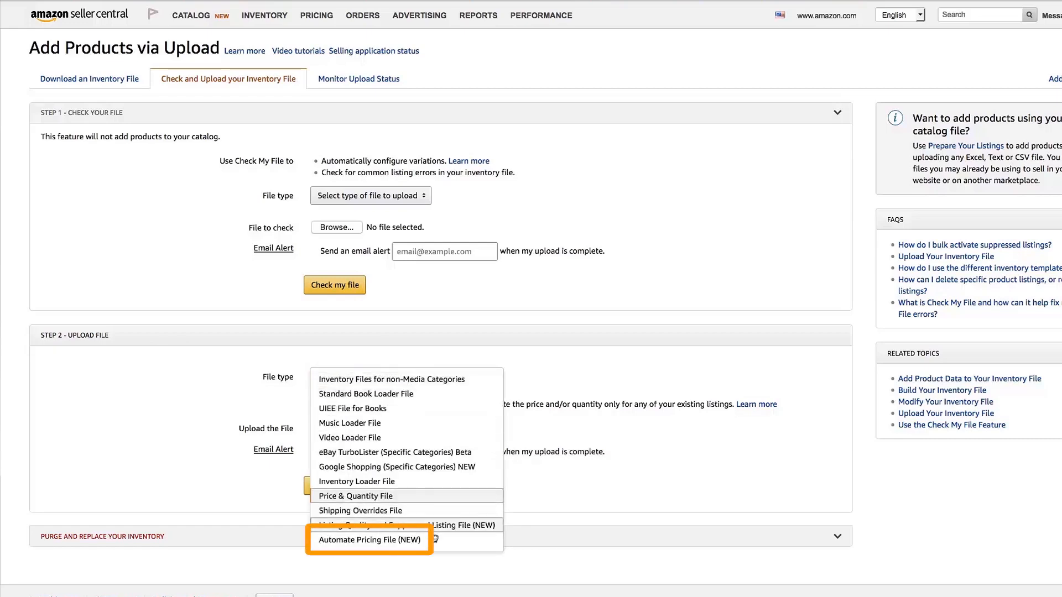
click(368, 540)
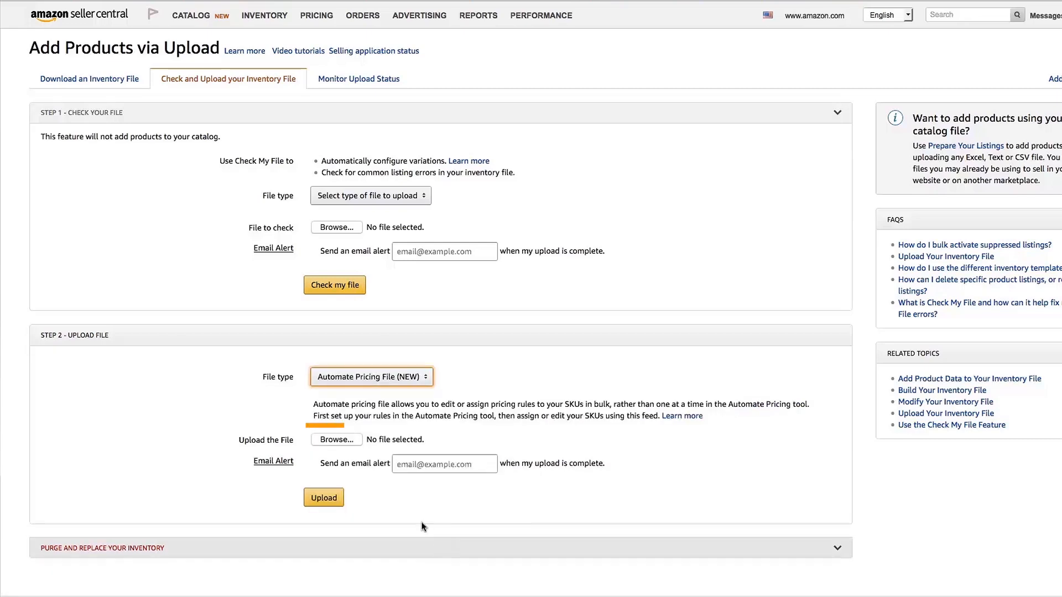
click(336, 440)
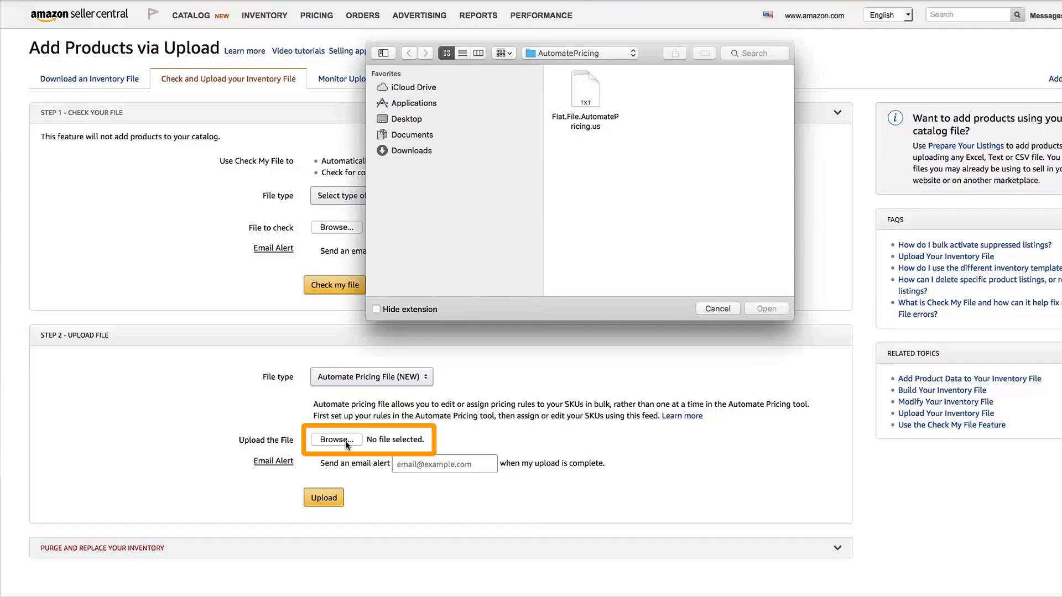
click(585, 88)
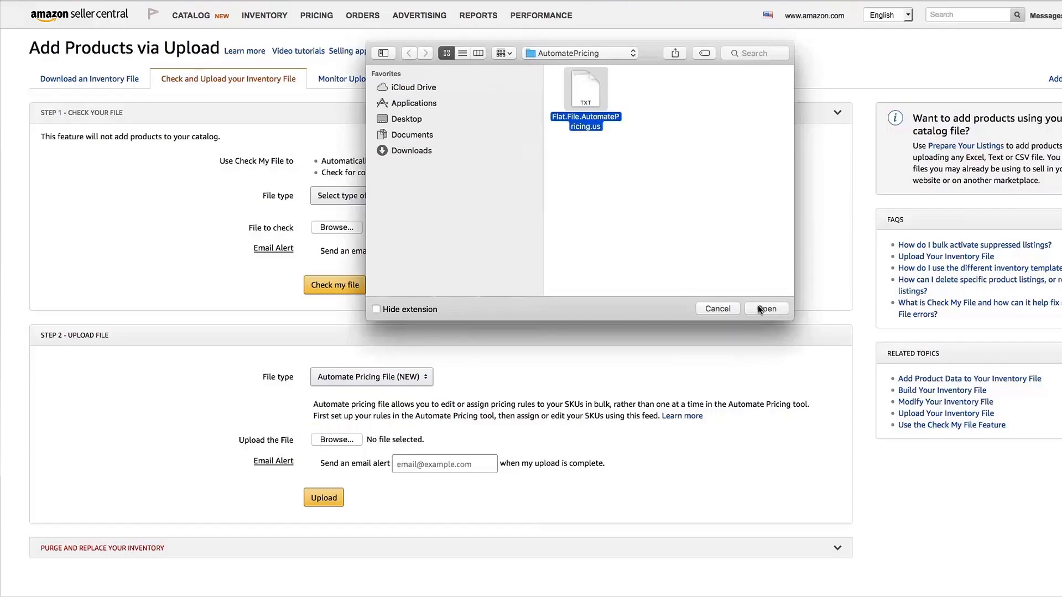
click(766, 309)
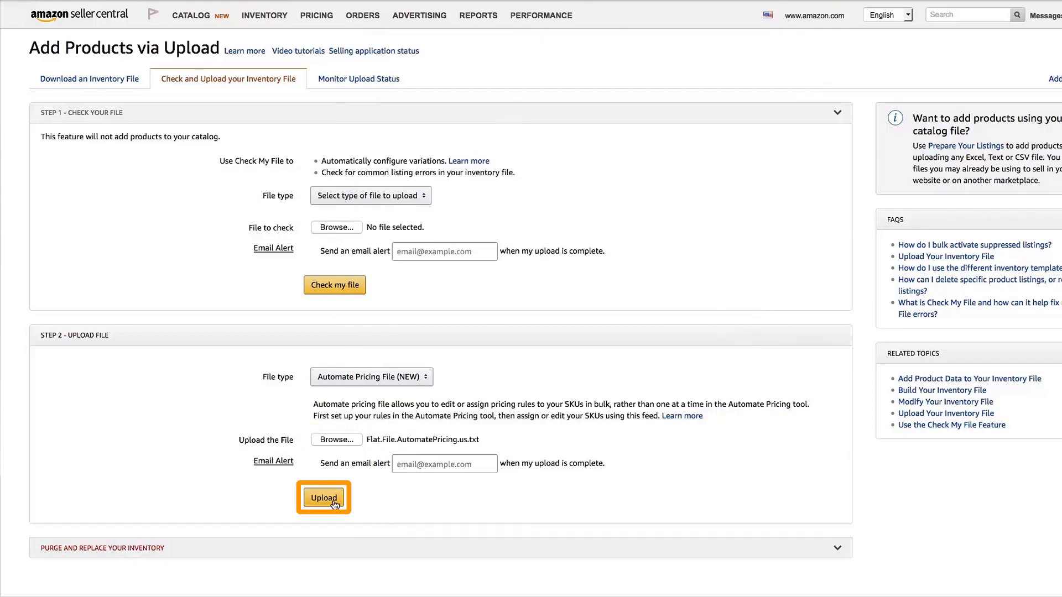
Upload the file to Amazon and view Monitor Upload Status
click(323, 498)
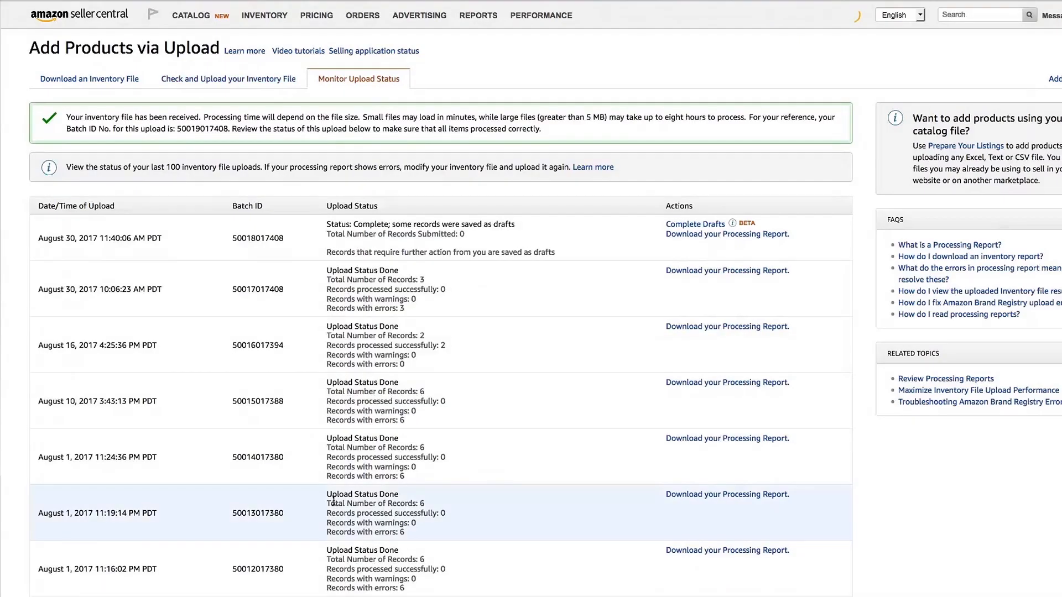
click(358, 79)
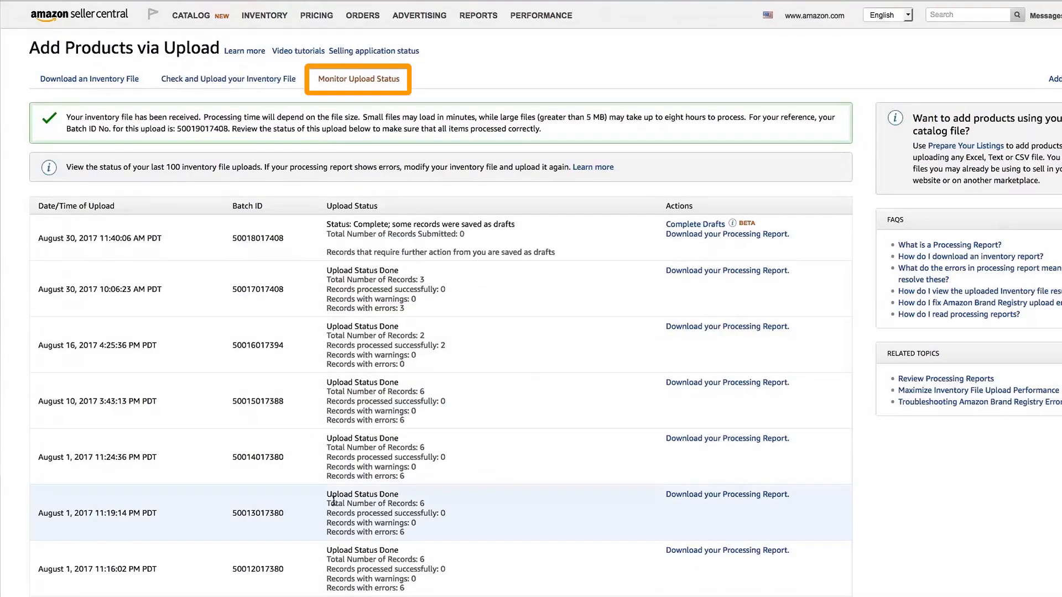